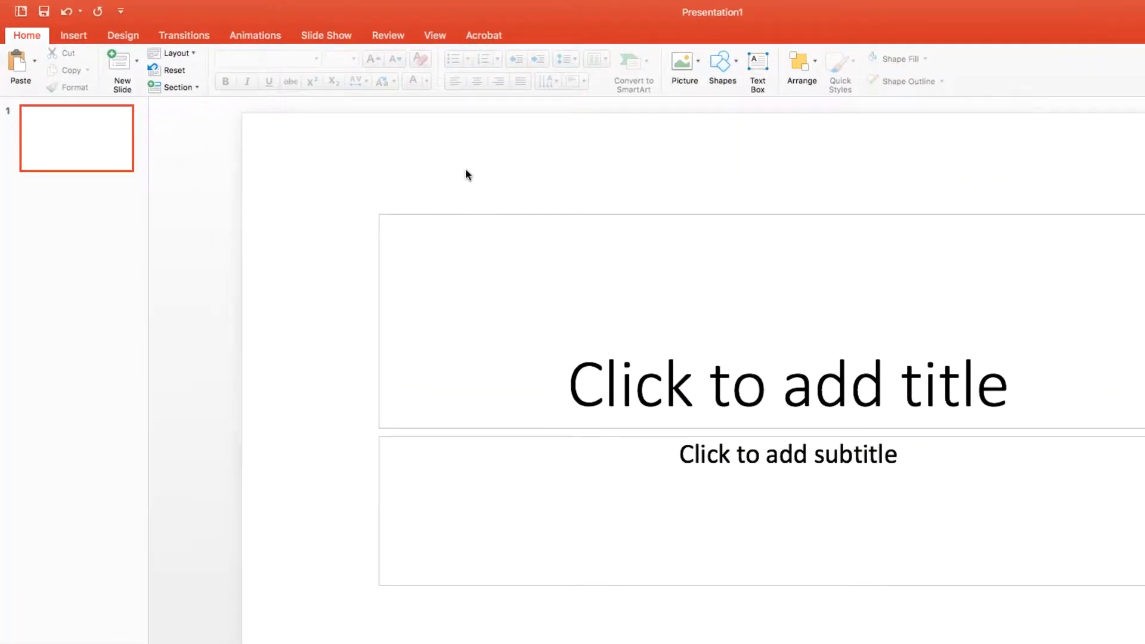
- Bring up the Info page's Check for Issues options to run the accessibility check
click(388, 35)
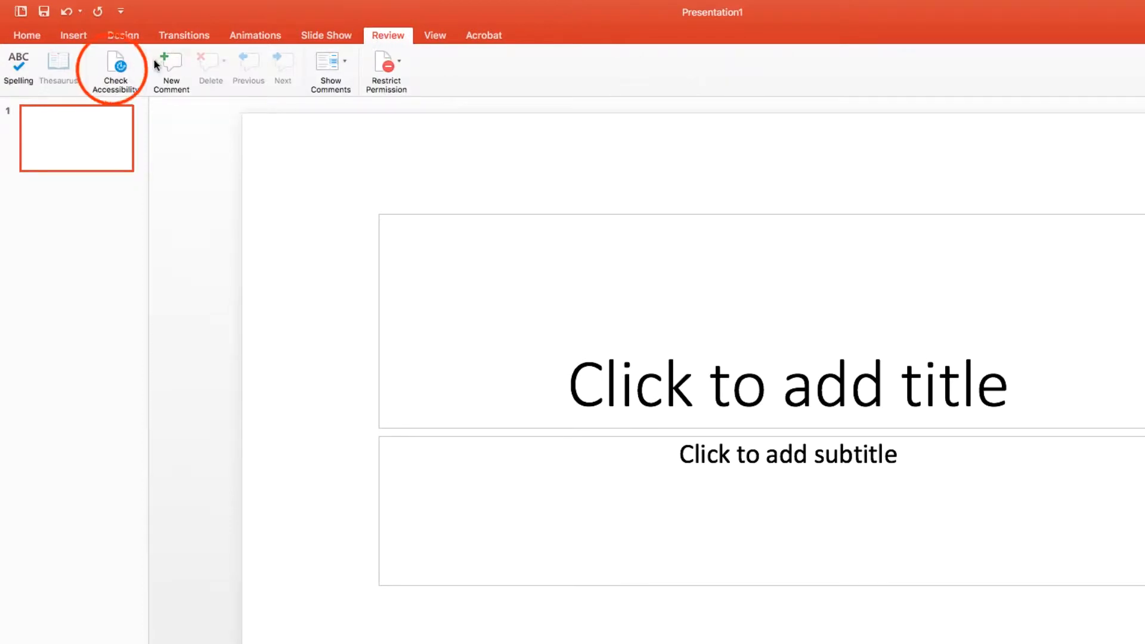
click(114, 71)
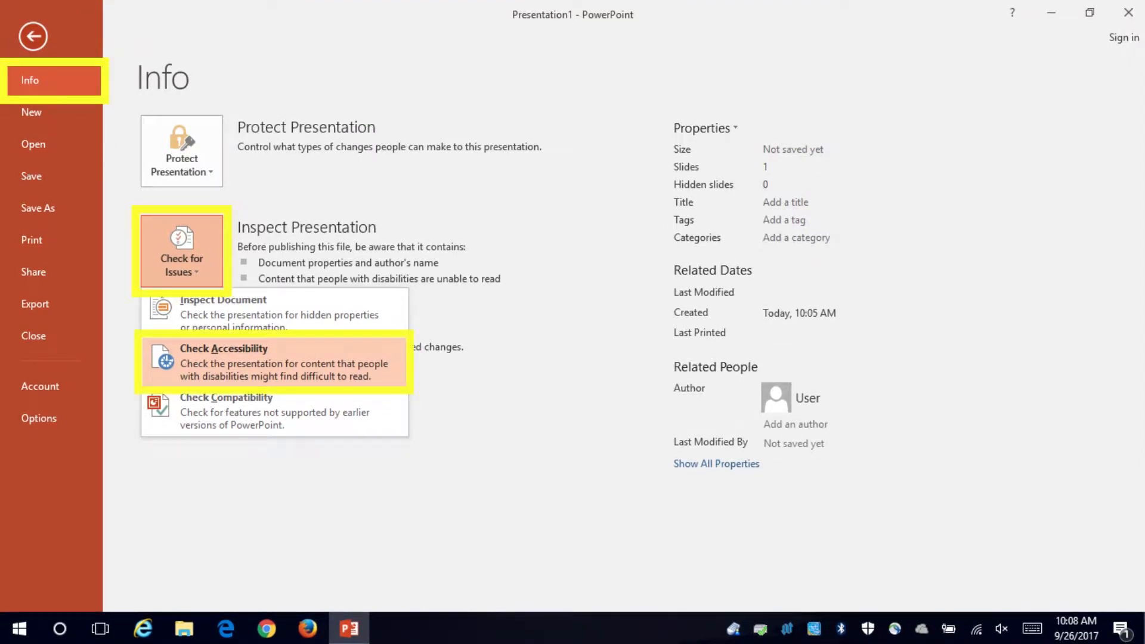
click(224, 348)
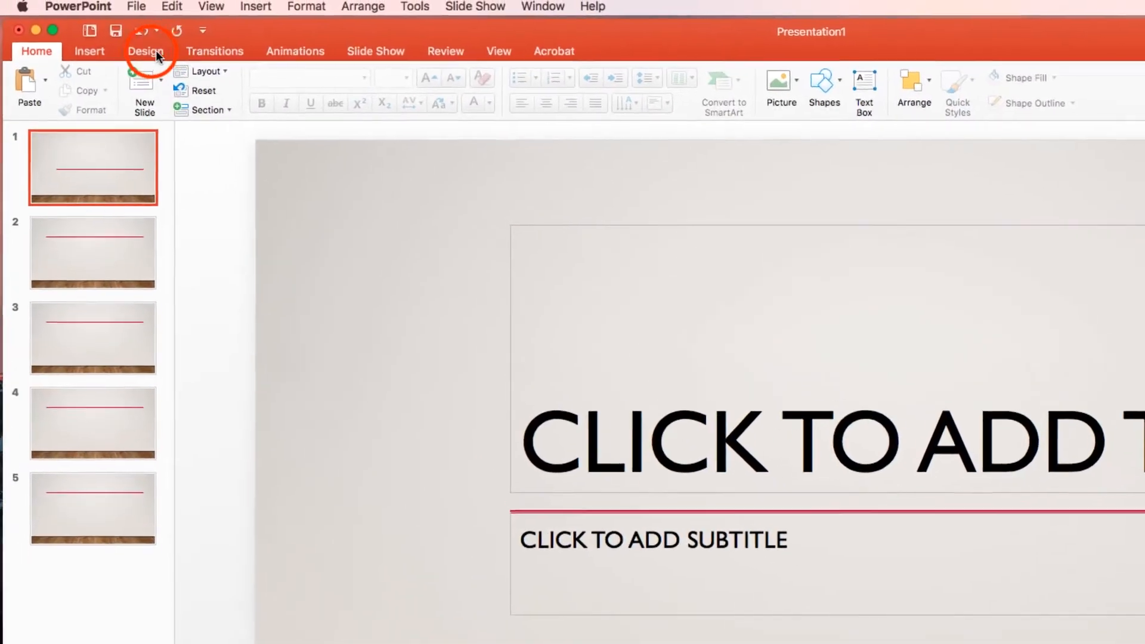
- Apply a dark, dotted theme from the full Design theme gallery to the slides
click(146, 51)
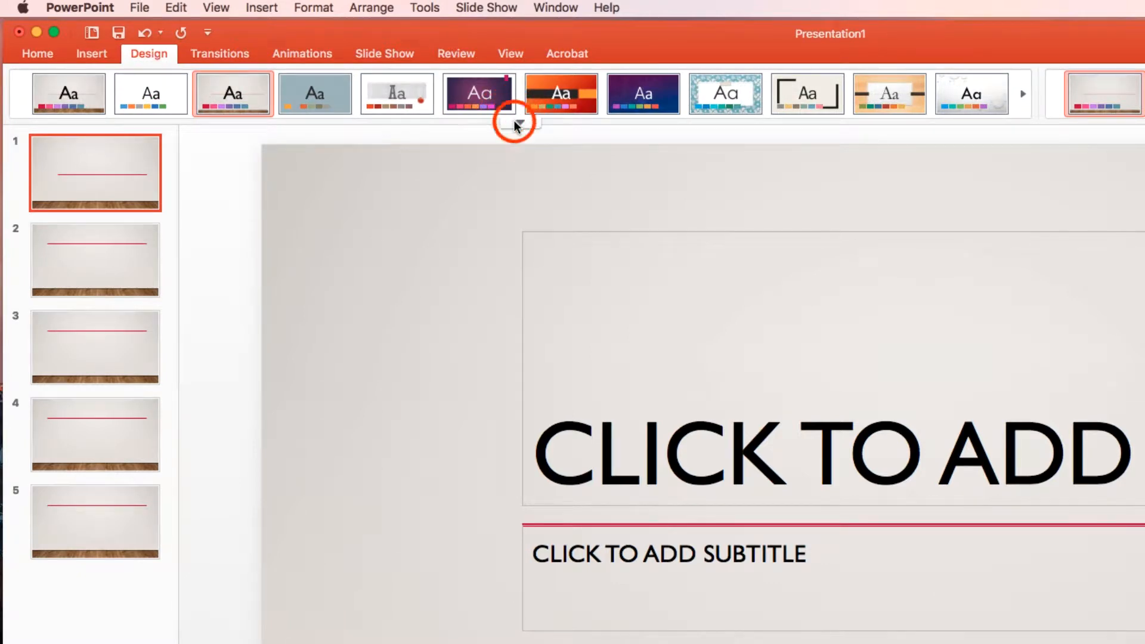
click(519, 121)
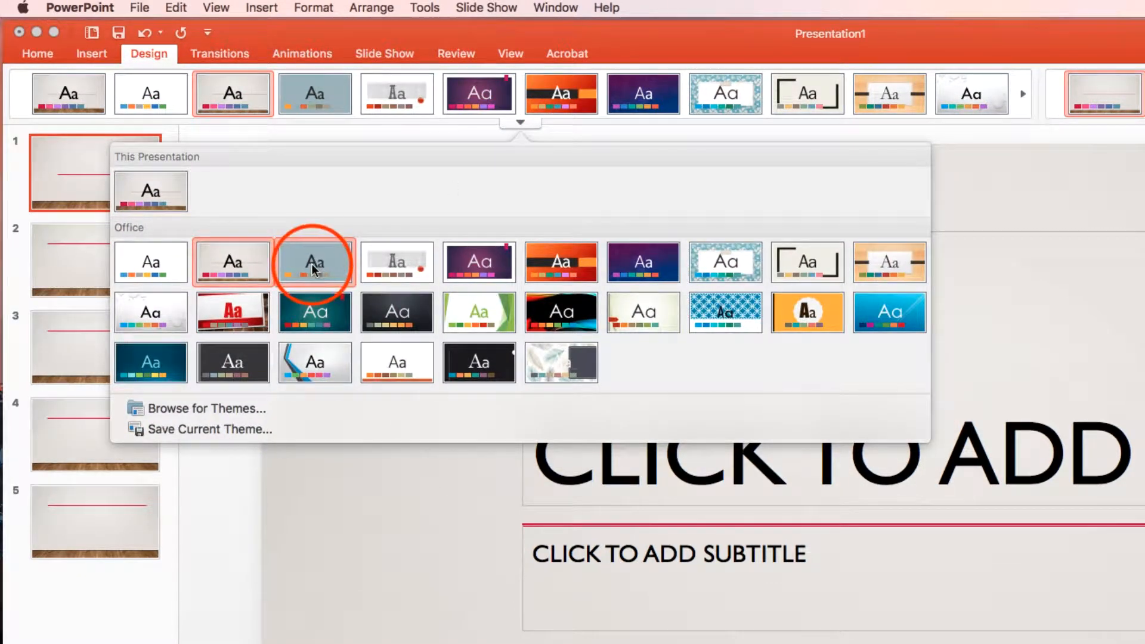
click(315, 262)
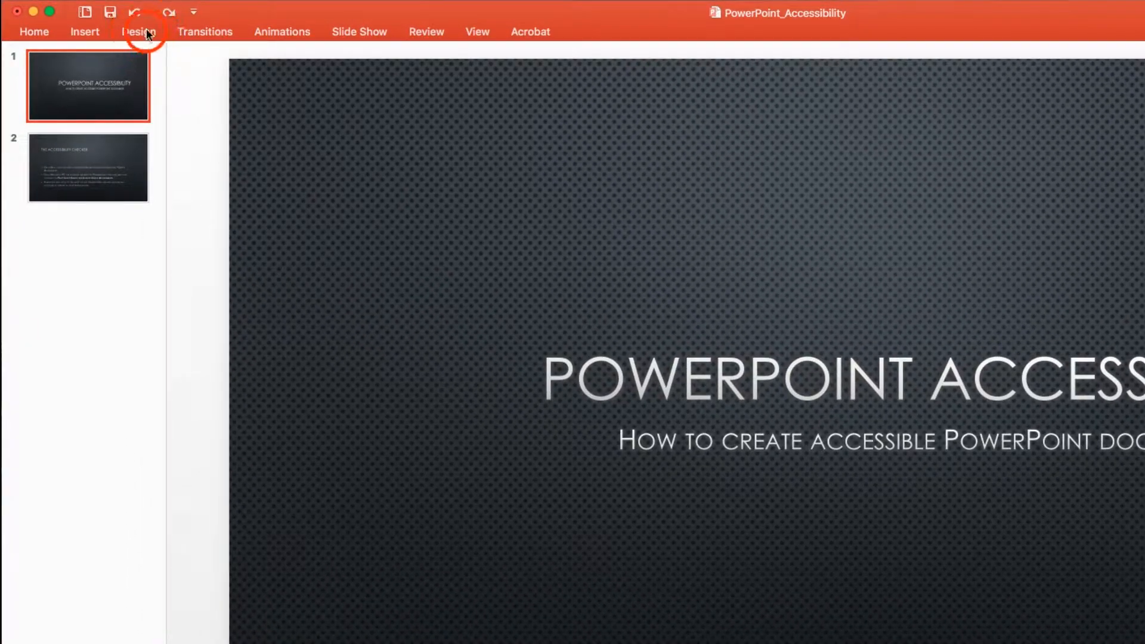
- Title the third slide 'Common Errors' and open the Selection Pane listing its objects
click(138, 32)
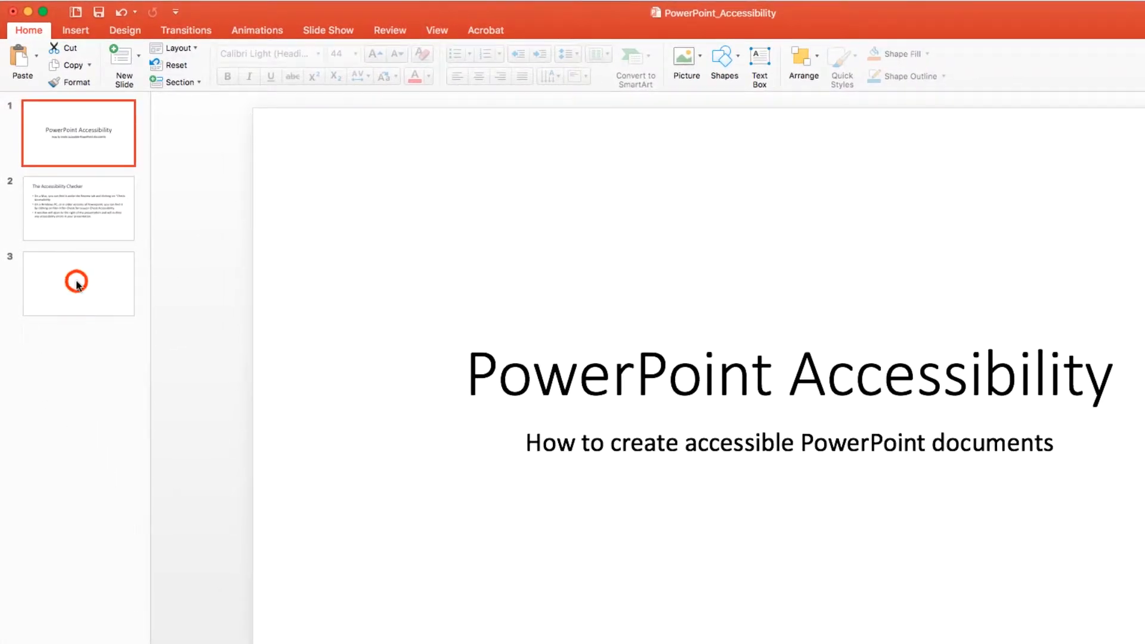
click(79, 283)
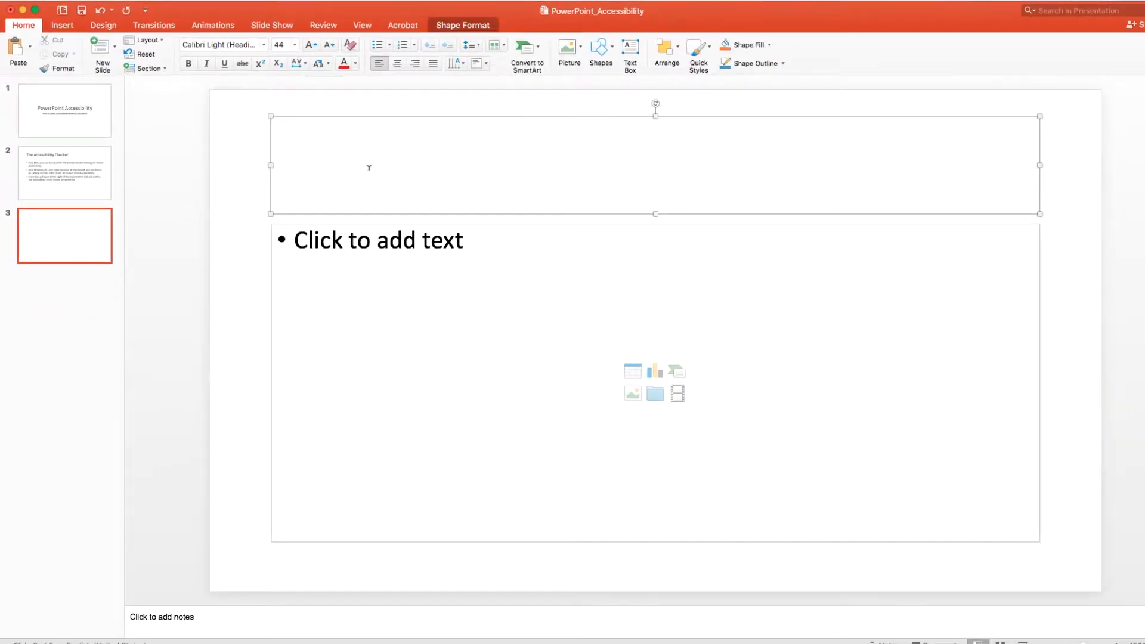
text(Commo)
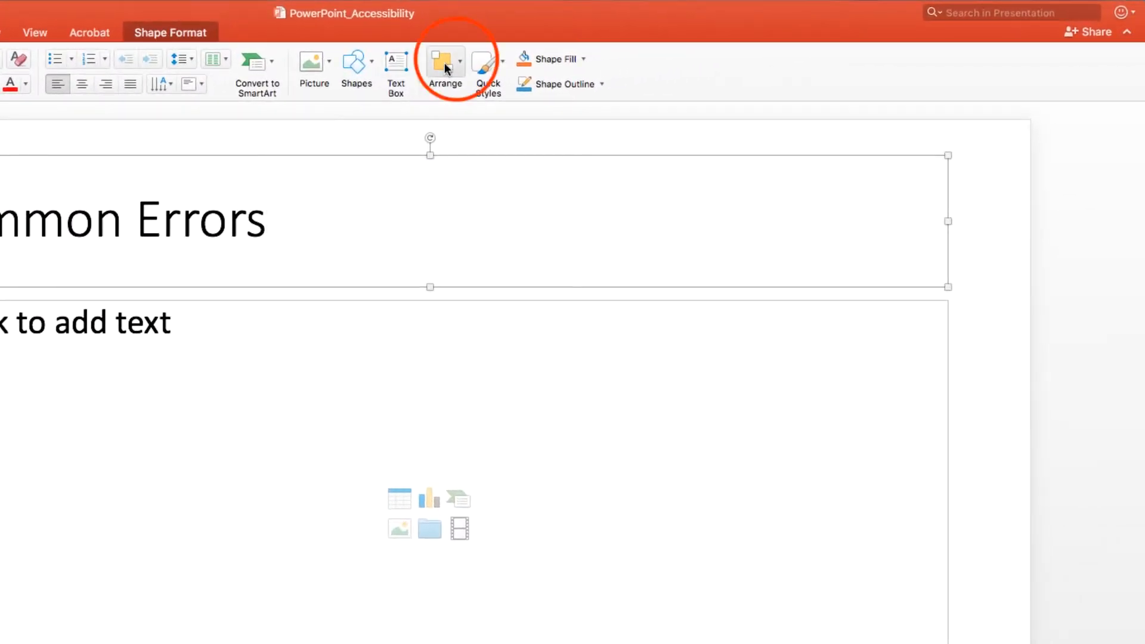
click(445, 64)
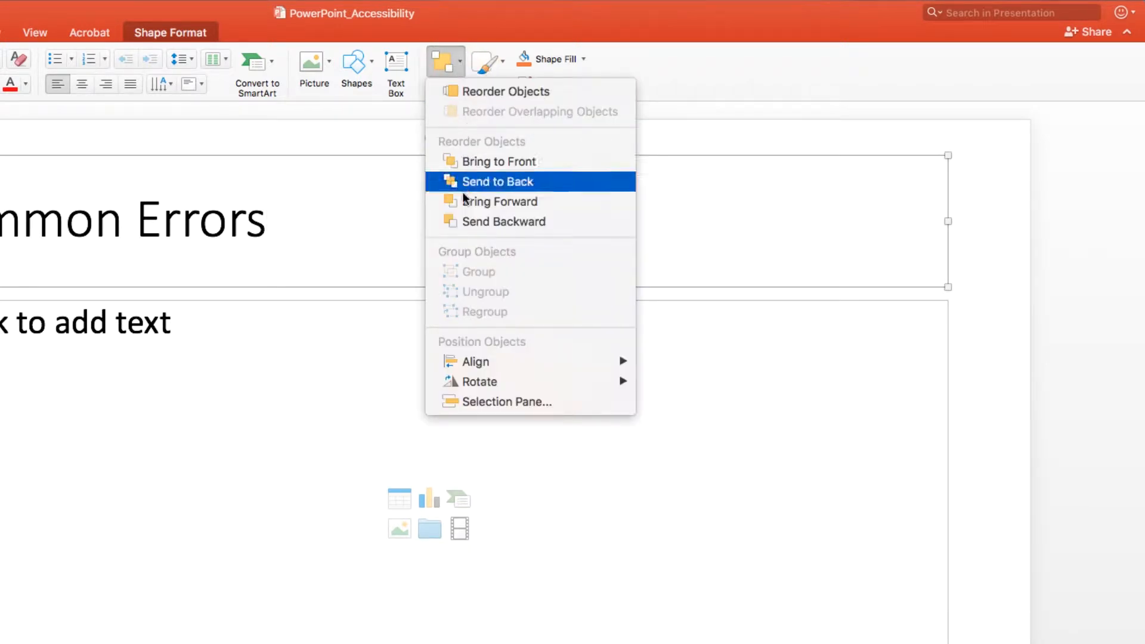
mouse_move(475, 401)
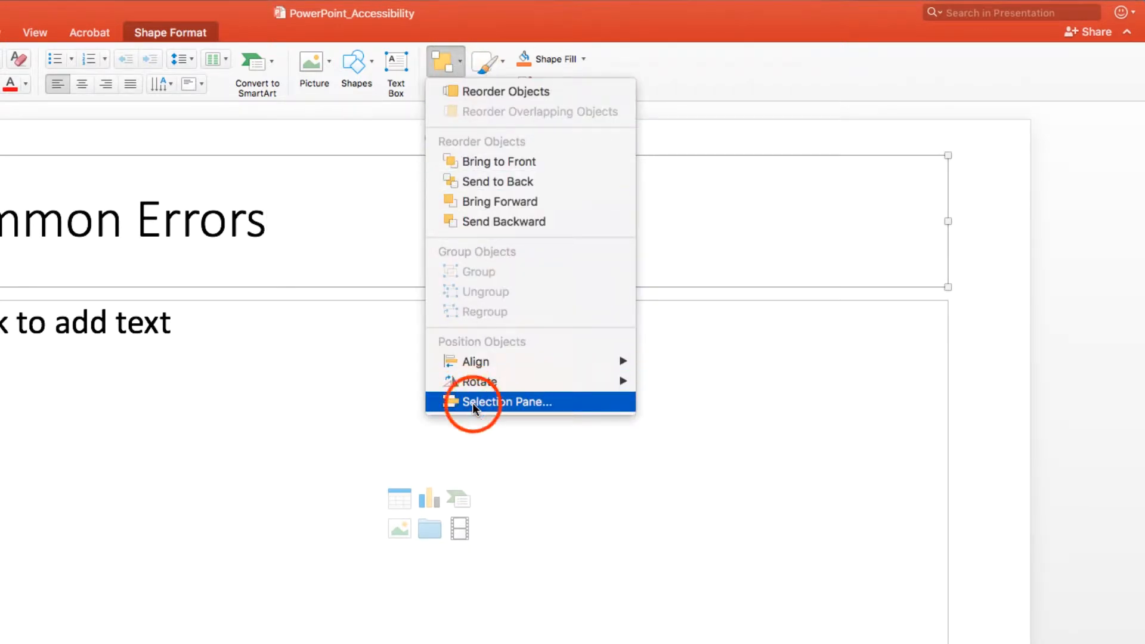
click(508, 401)
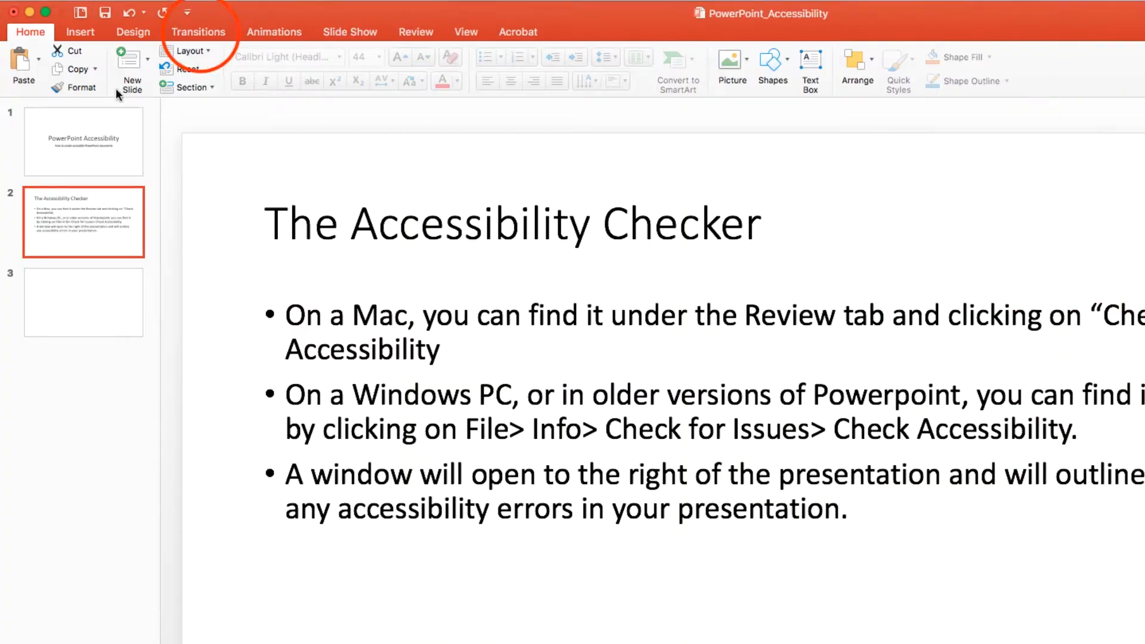
- Give slide 2 a Push transition with an accompanying transition sound
click(198, 32)
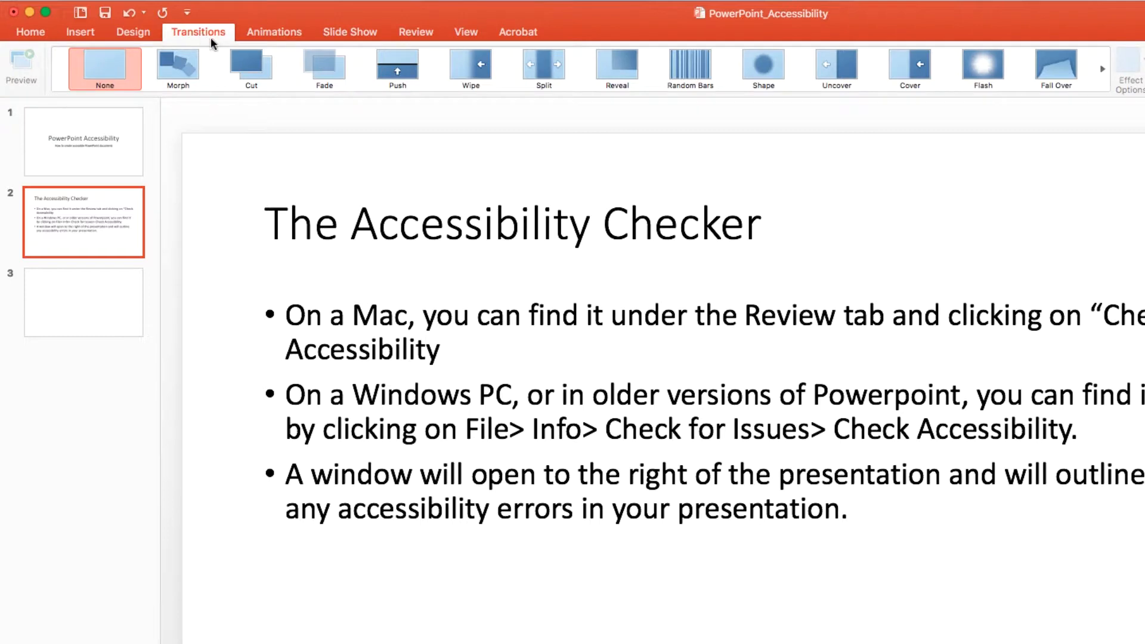
click(396, 66)
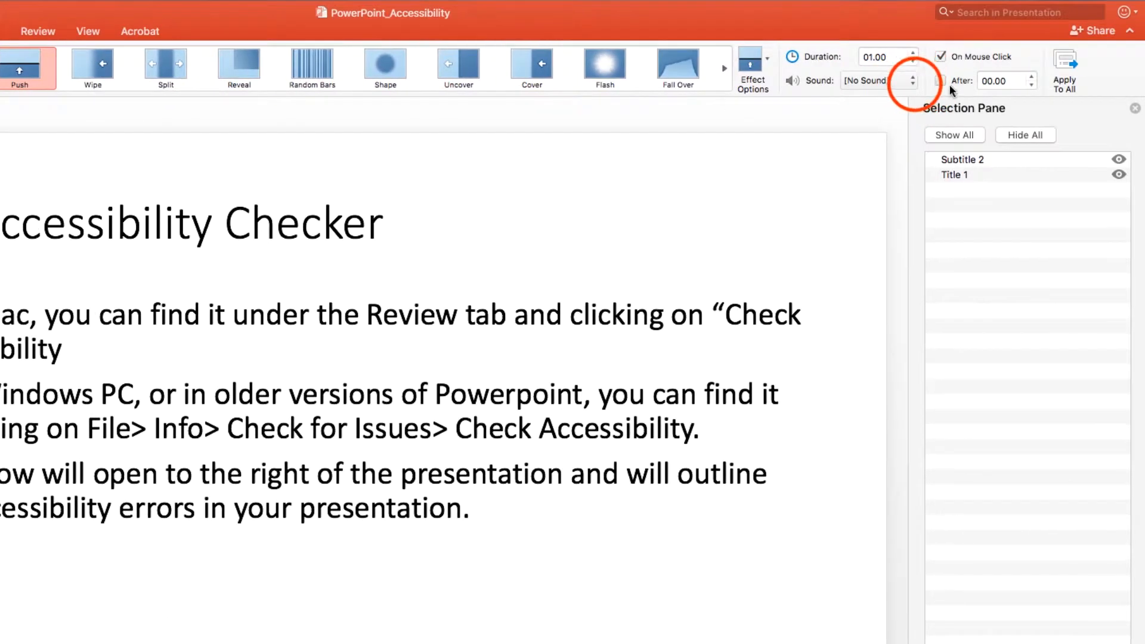
click(911, 81)
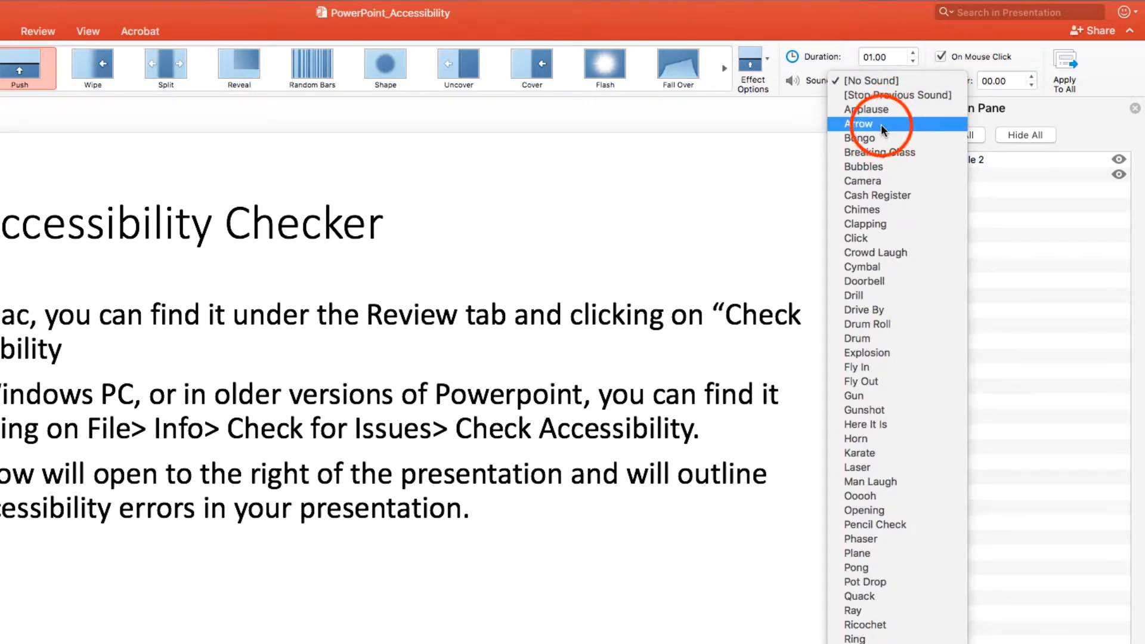
click(859, 124)
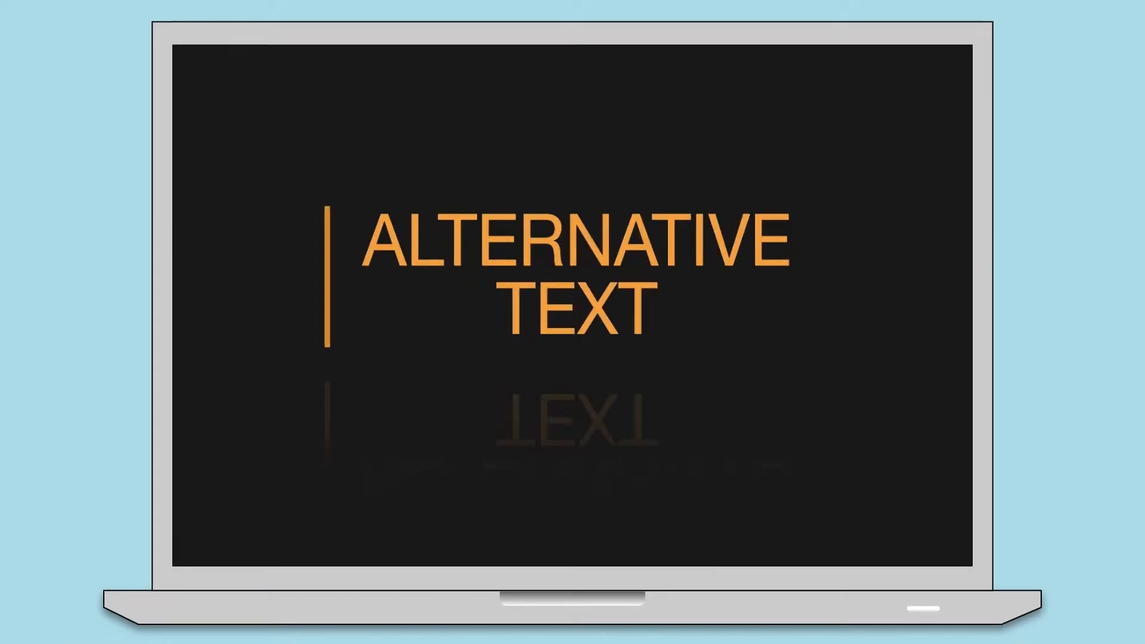
- Give the bar-chart picture the alt-text title 'Design success'
right_click(429, 351)
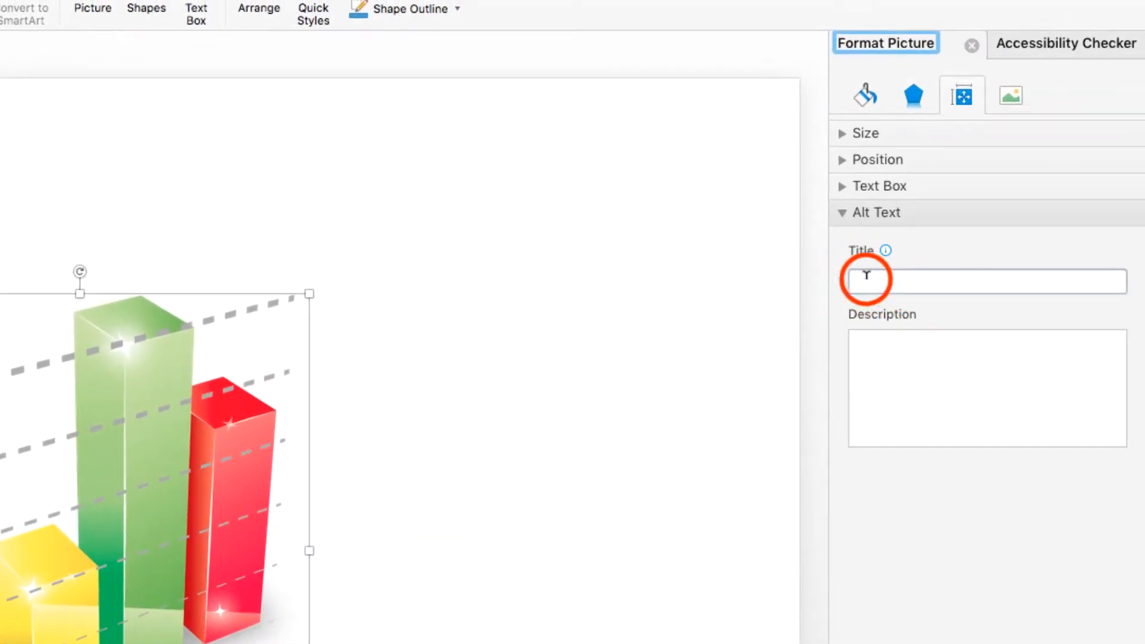
text(Design success)
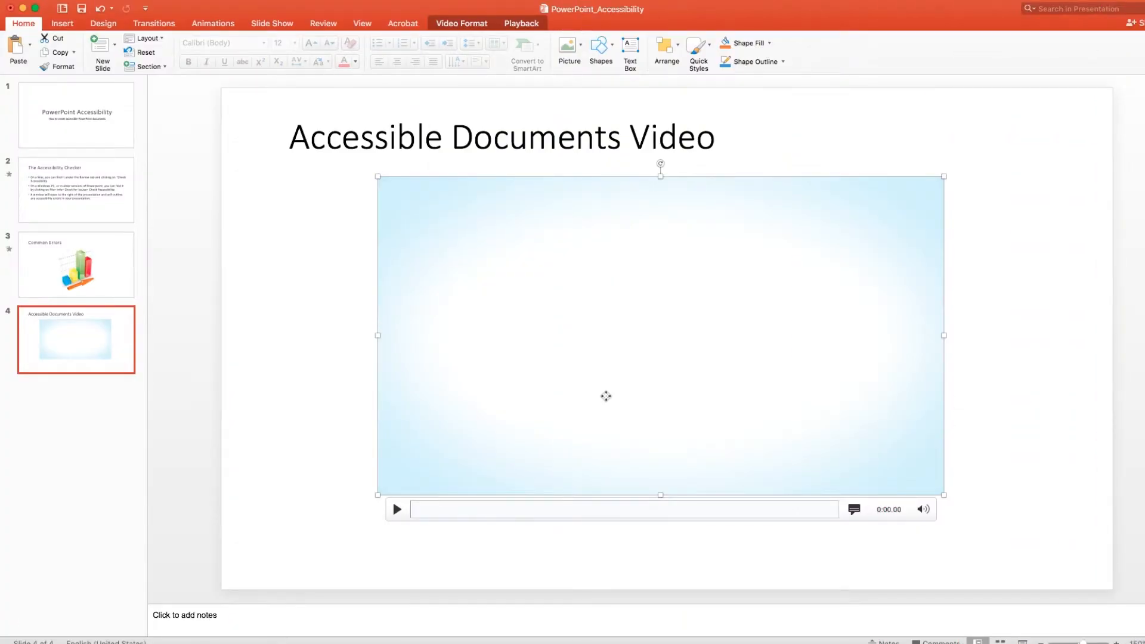
- Enter 'Accessible Documents Video' as the video's alt-text title in Format Video
right_click(606, 396)
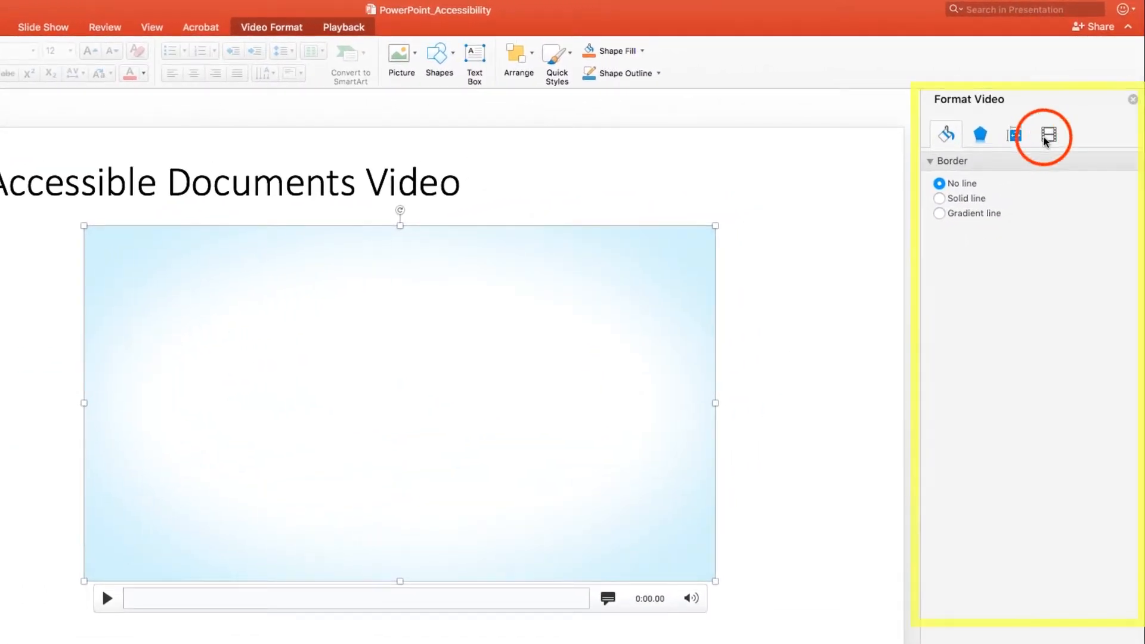
click(1049, 134)
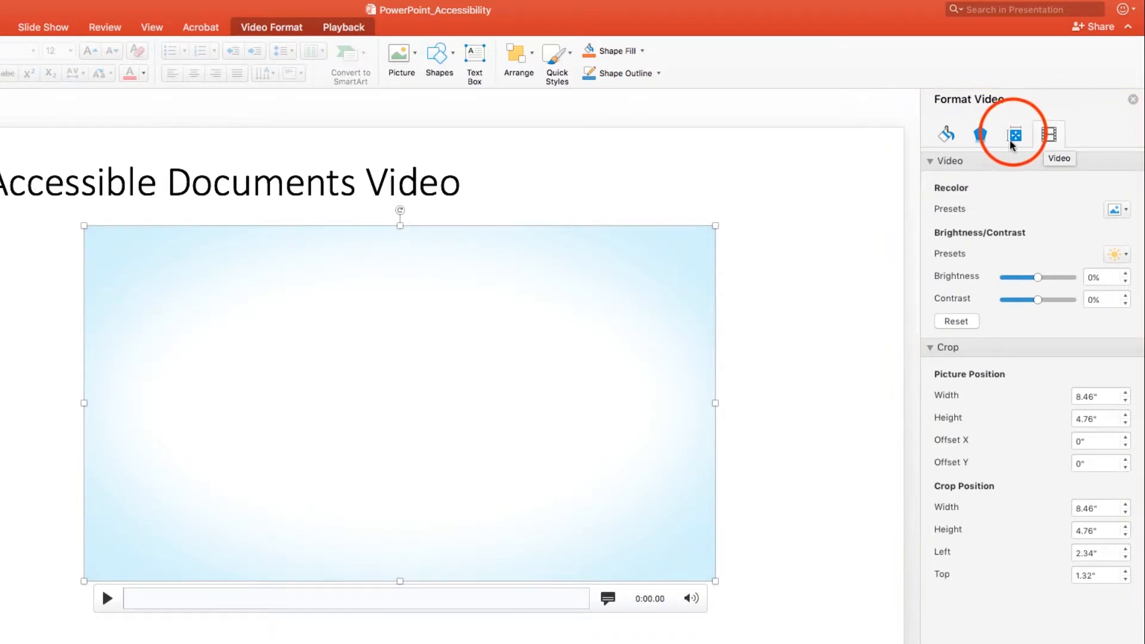
click(1015, 133)
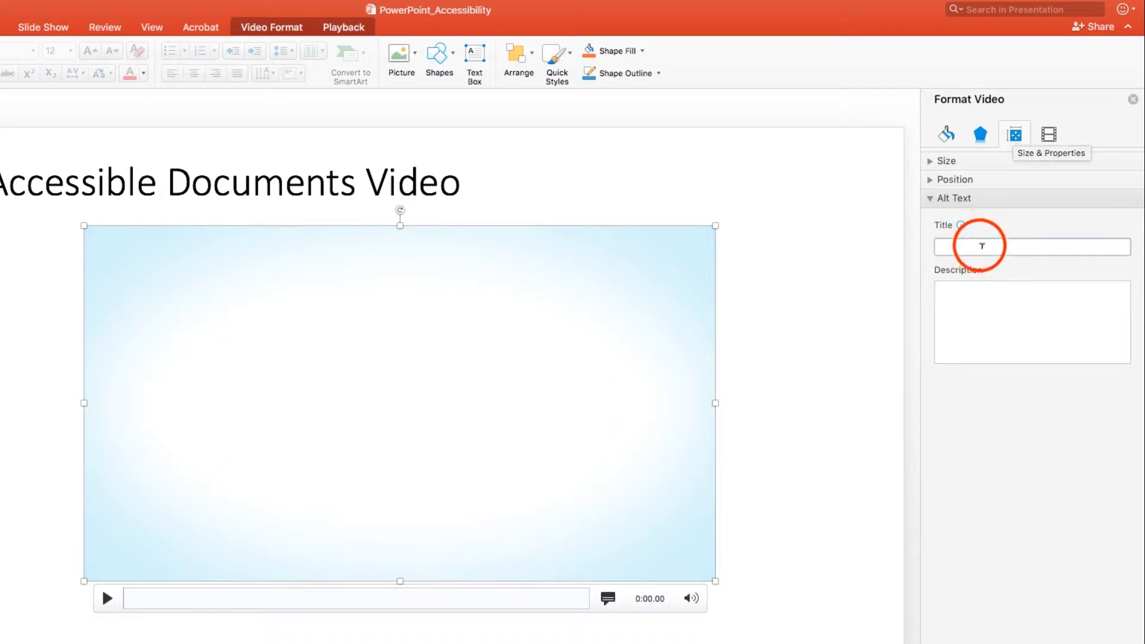
text(Accessible Documents Video)
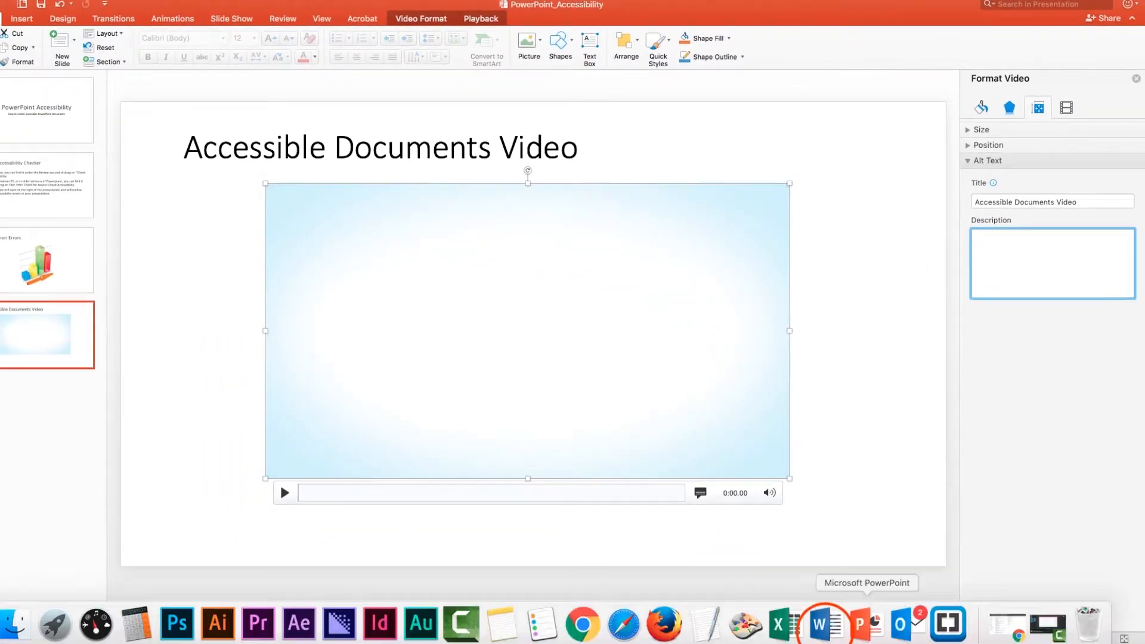
- Switch to the Word AccessiblePwrPointsScript document and bring up actions for the selected narration
click(819, 624)
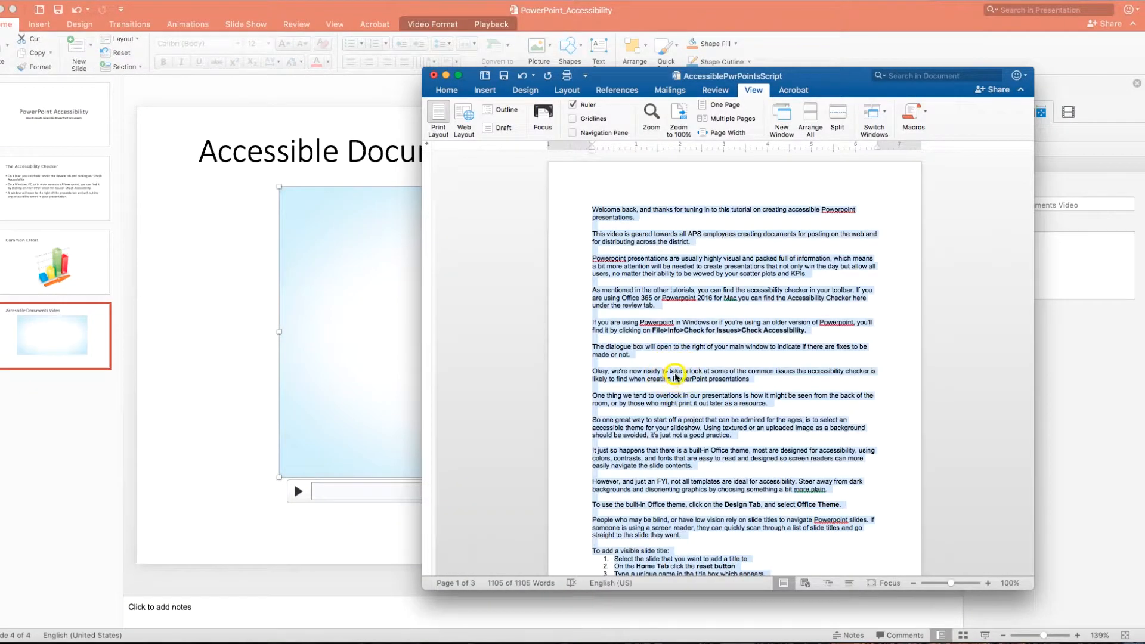
right_click(1053, 264)
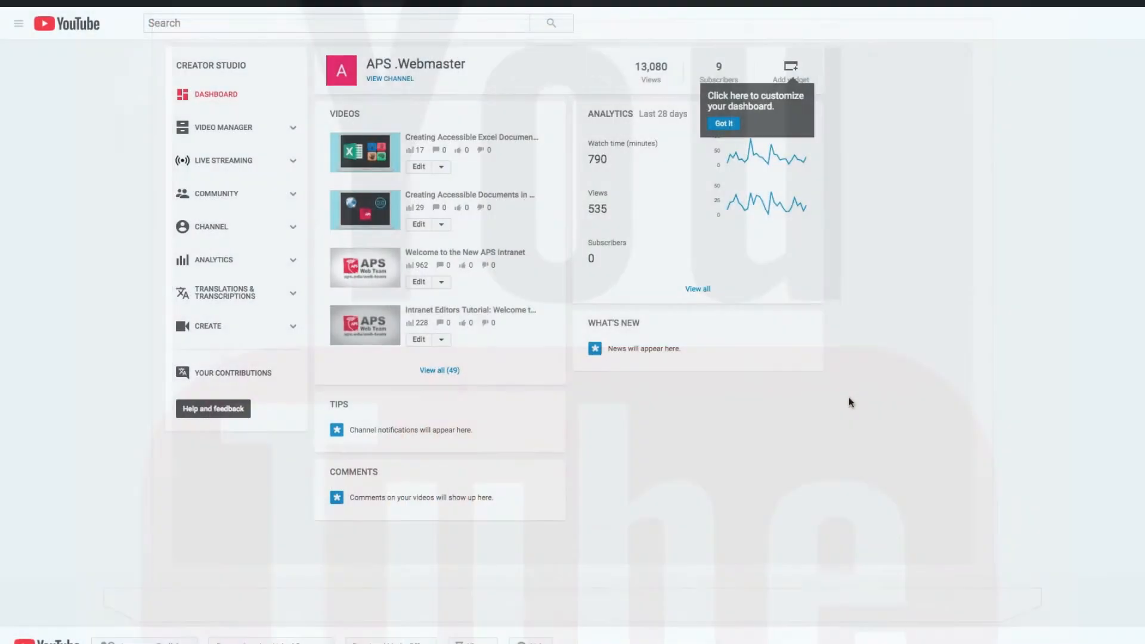
- Choose Subtitles/CC from the Edit dropdown for the accessible Excel documents video
click(517, 195)
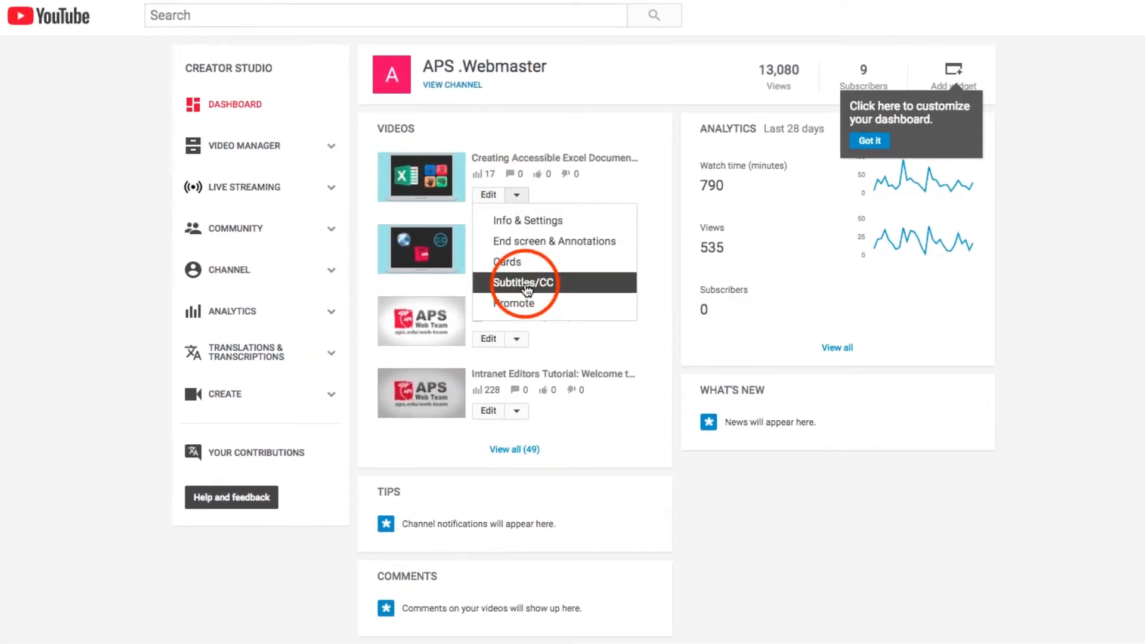
click(523, 283)
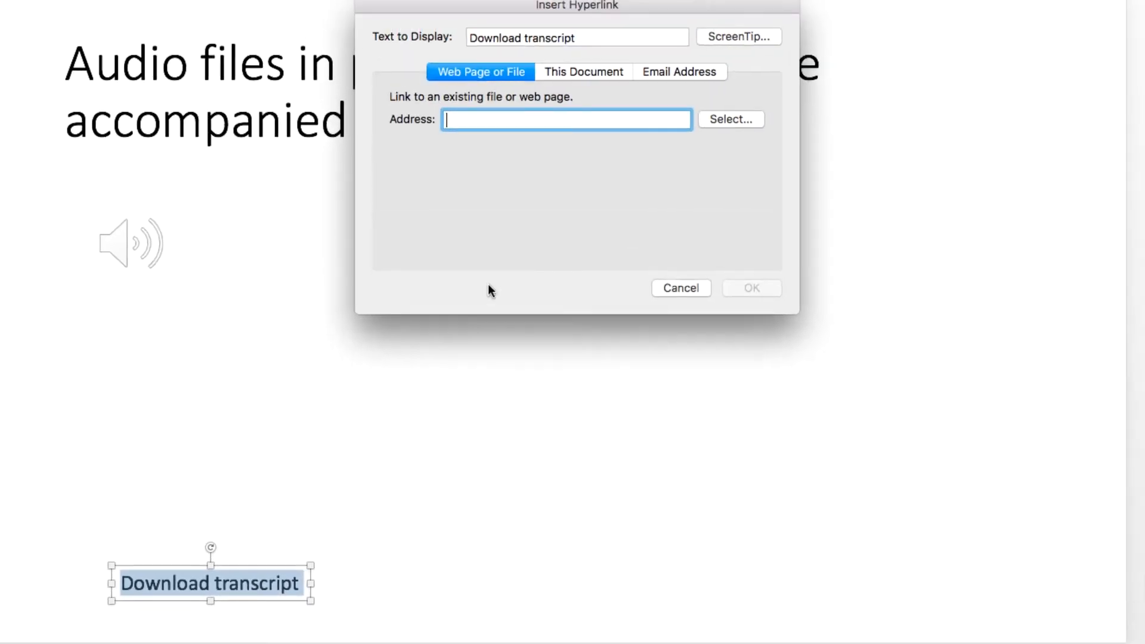
- Link 'Download transcript' to the AccessiblePwrPointsTranscript file on the Desktop
click(730, 120)
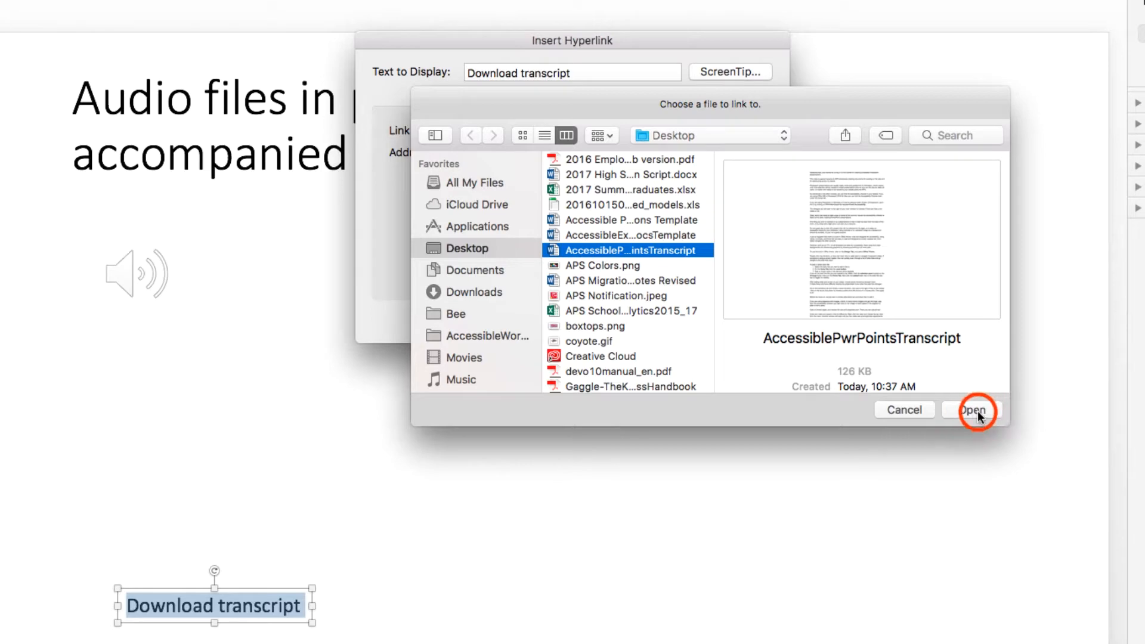
click(973, 410)
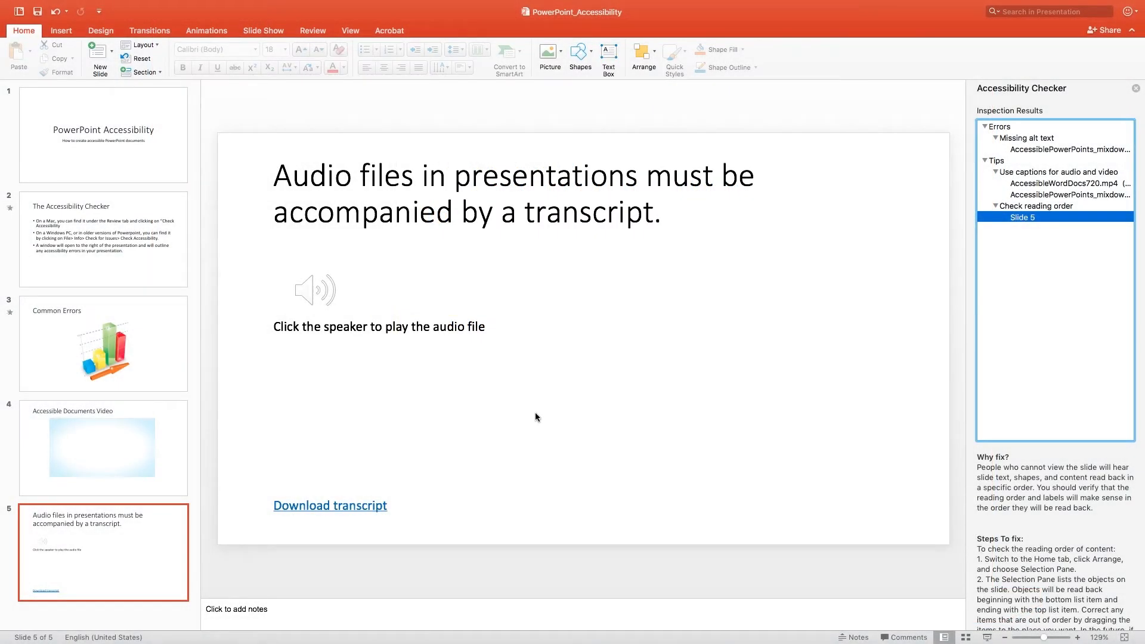
- Reorder the Common Errors Selection Pane so Title 5 sits below Content Placeholder 7
click(643, 57)
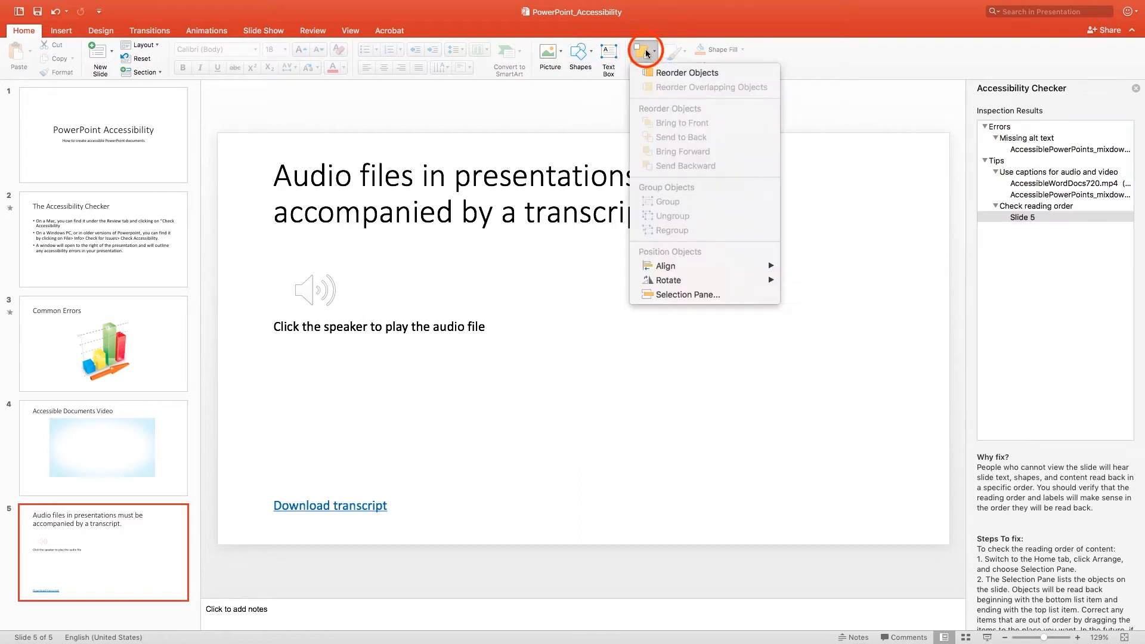
mouse_move(647, 197)
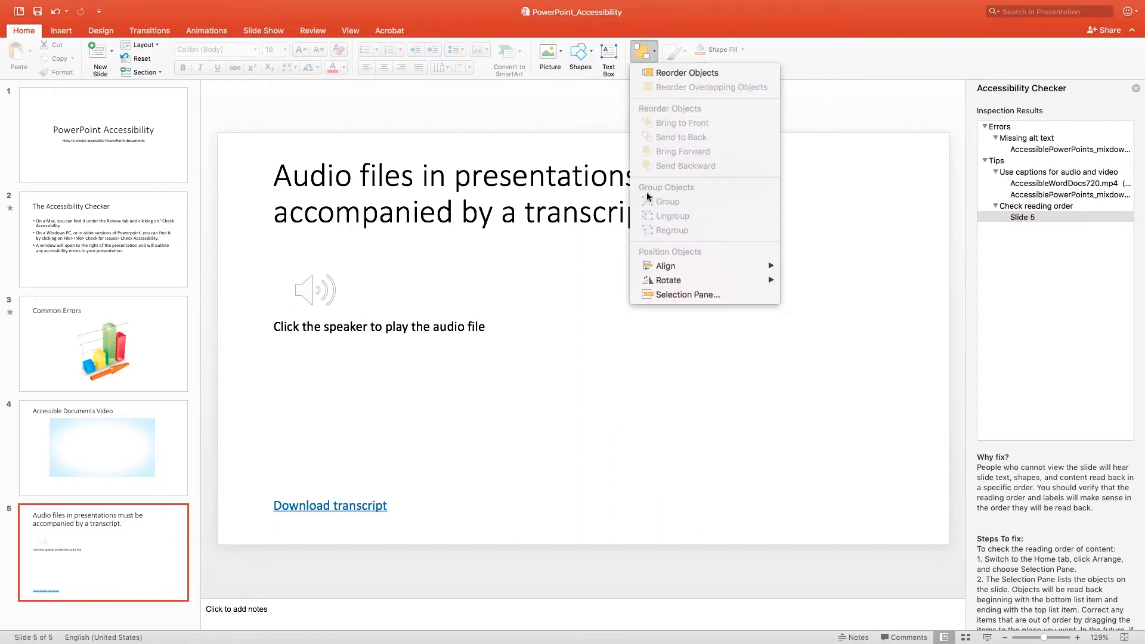
mouse_move(685, 294)
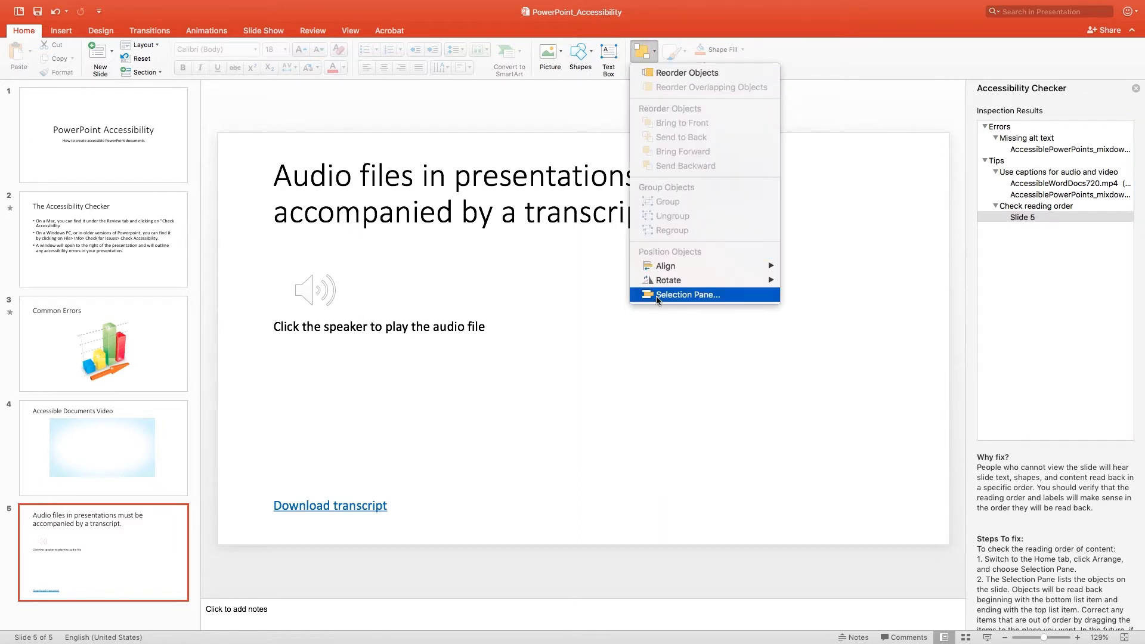
click(687, 294)
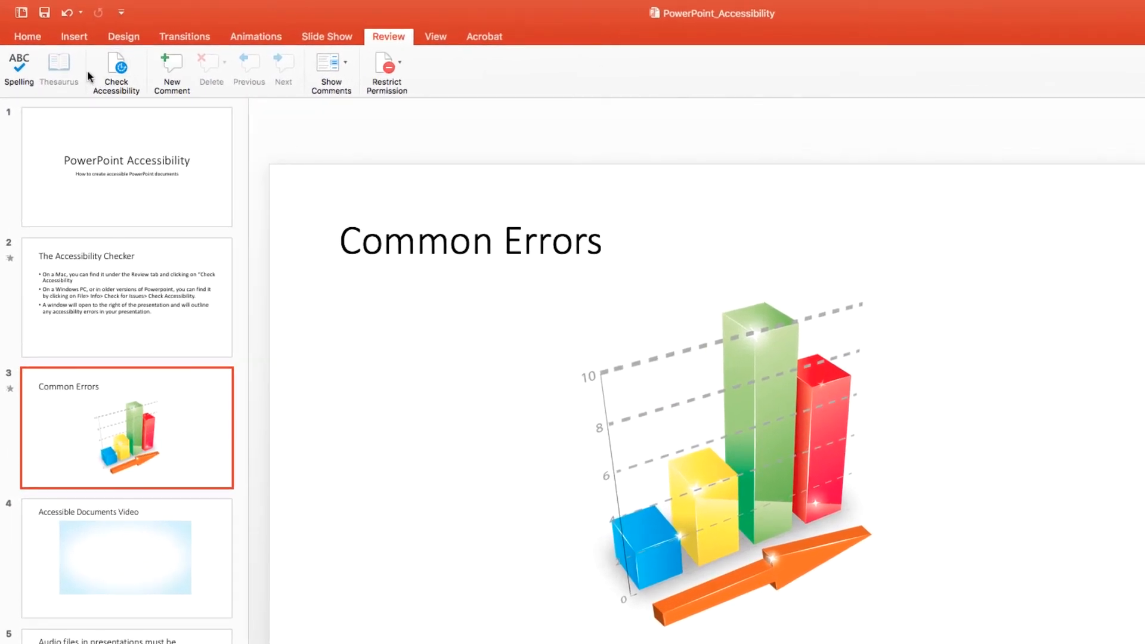
click(27, 36)
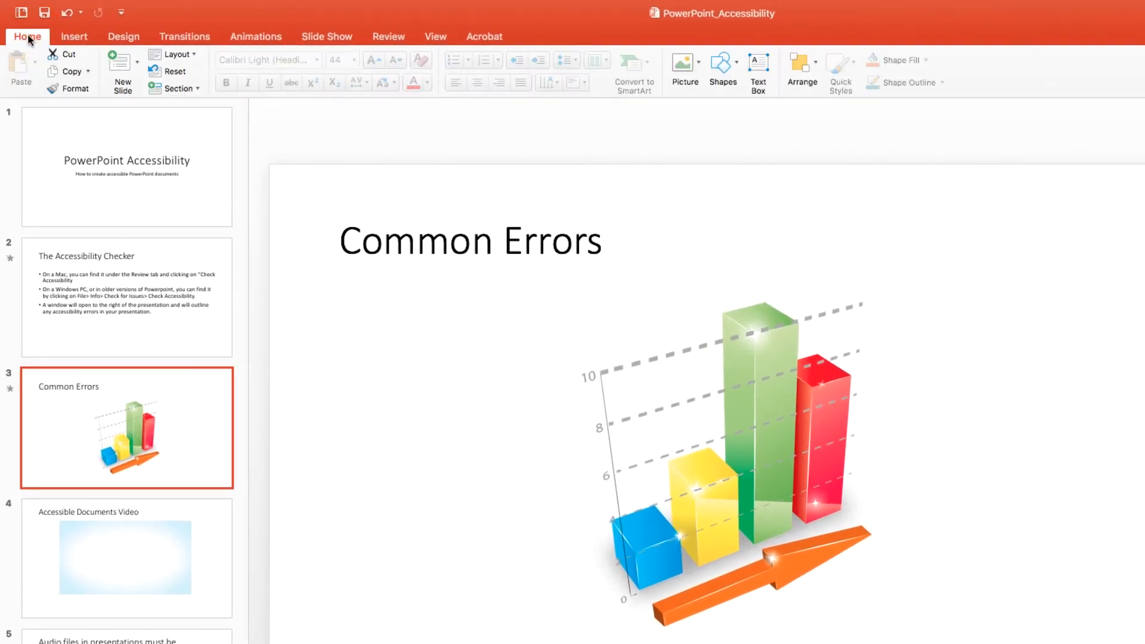
click(797, 66)
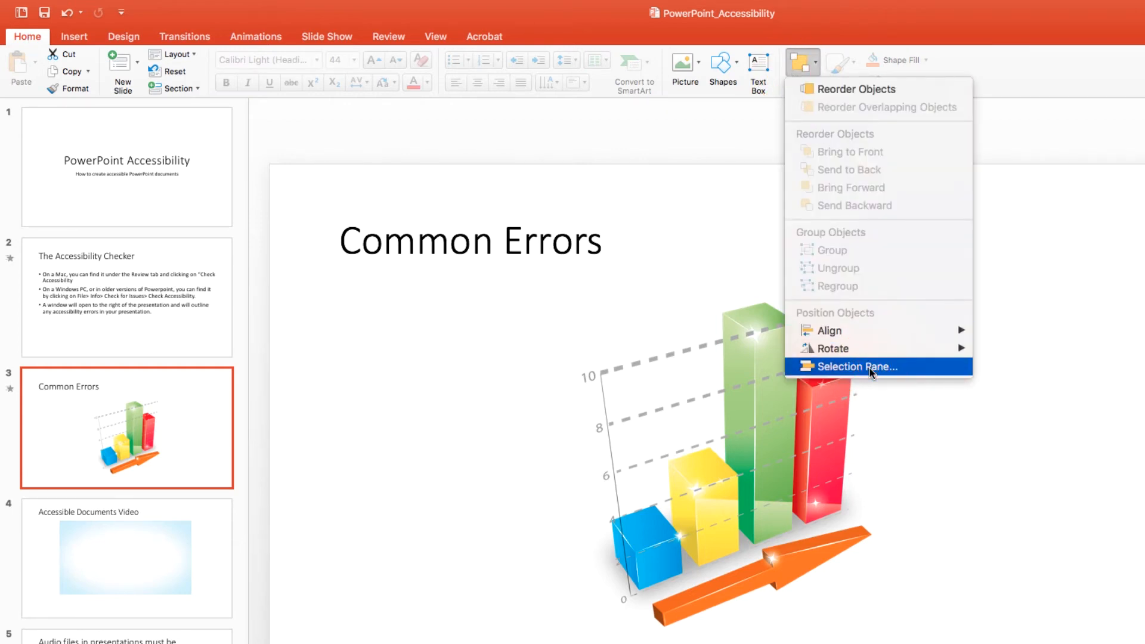
click(858, 366)
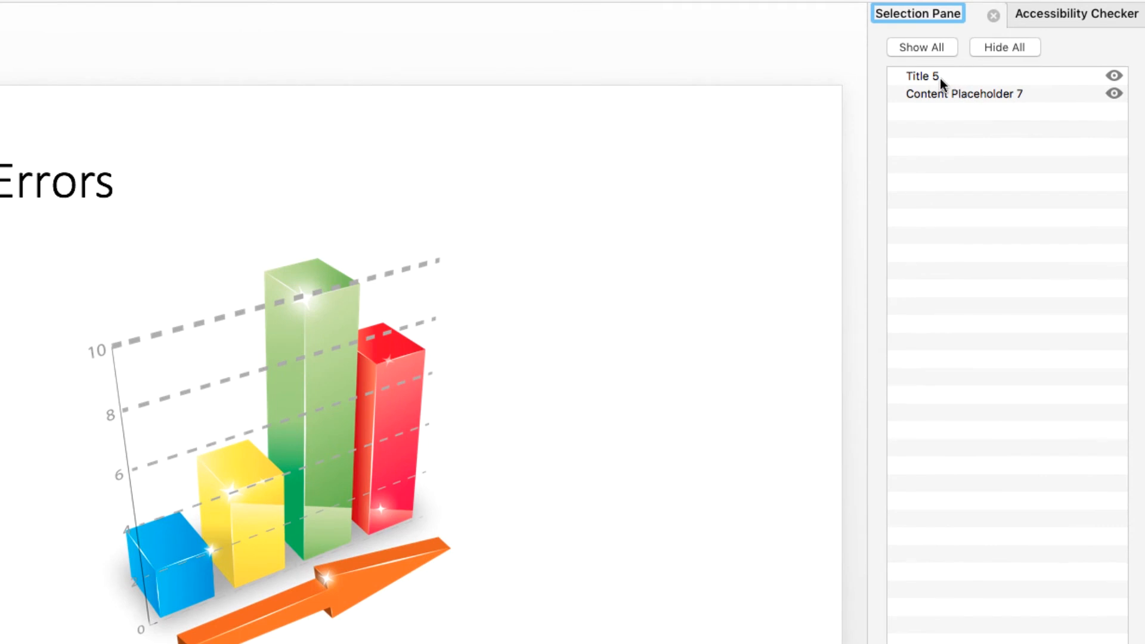
click(919, 76)
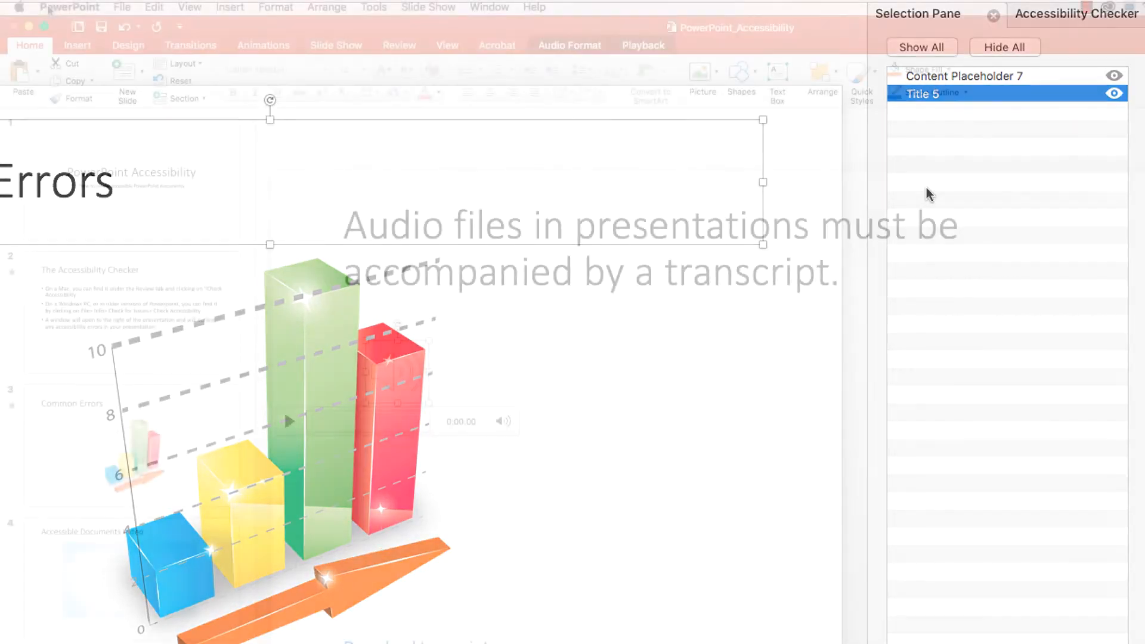
- Save the PowerPoint_Accessibility deck as a PDF file on the Desktop
click(122, 7)
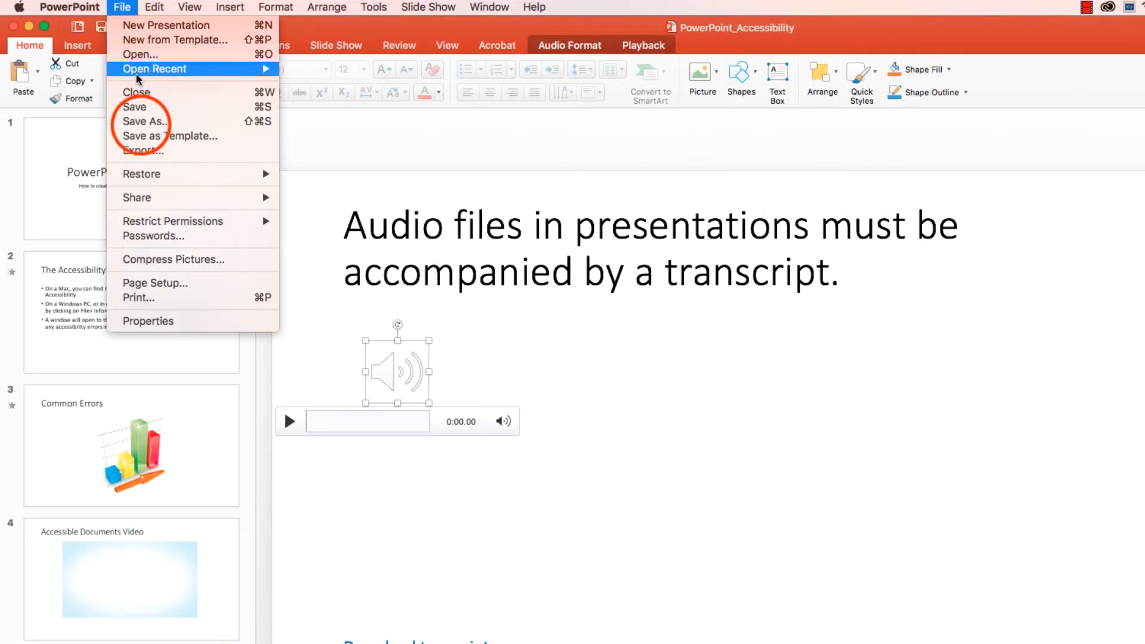
click(144, 121)
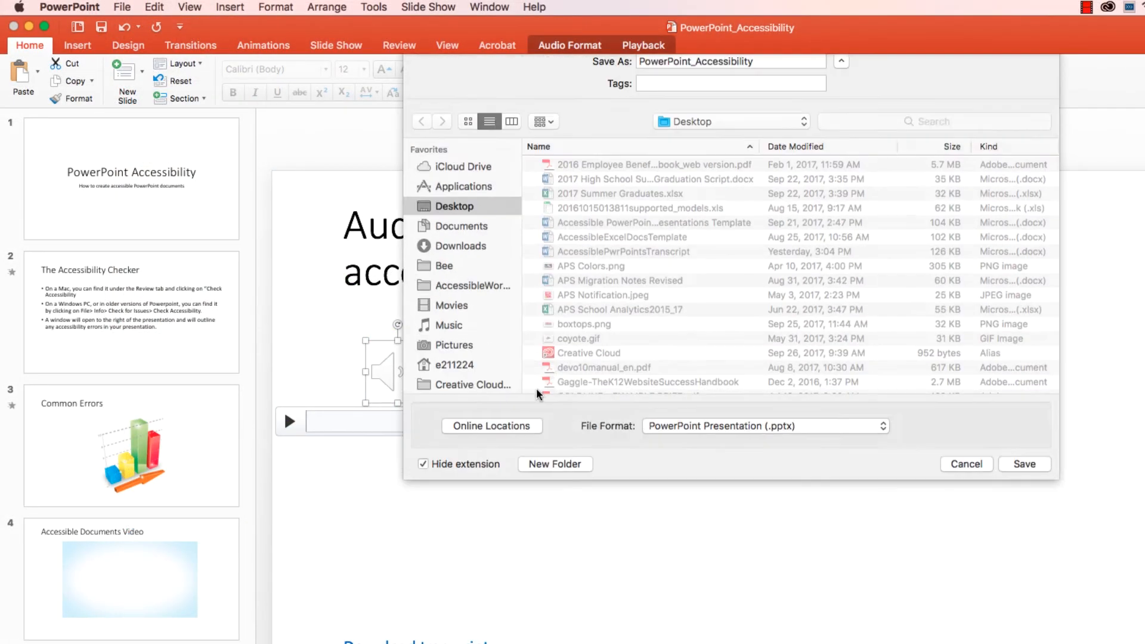
click(764, 426)
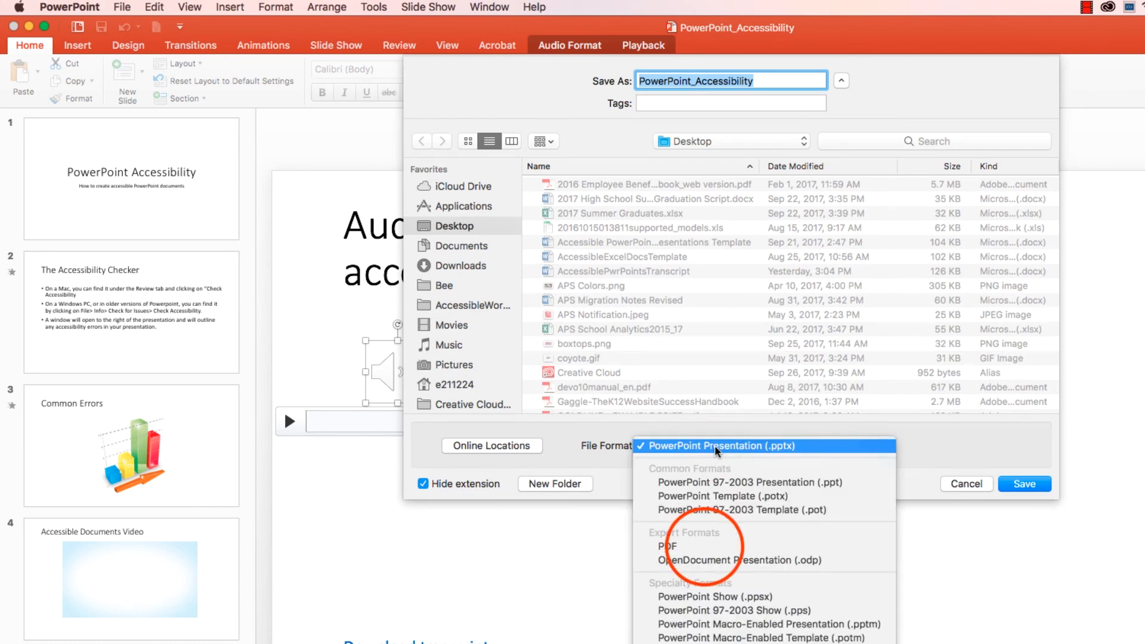
click(666, 546)
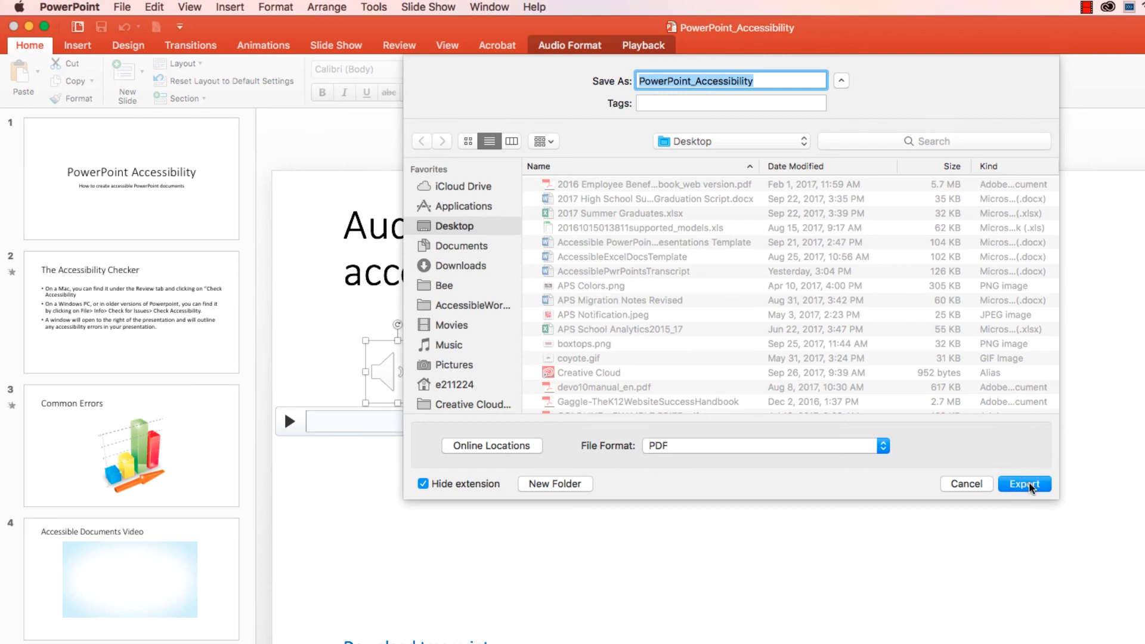
click(1024, 484)
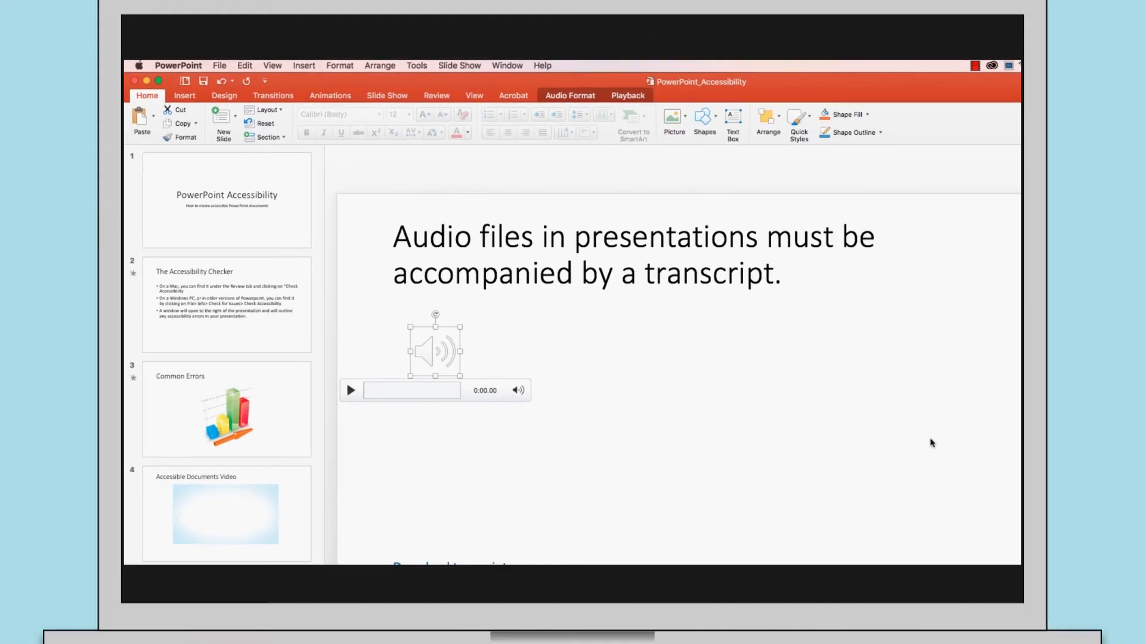